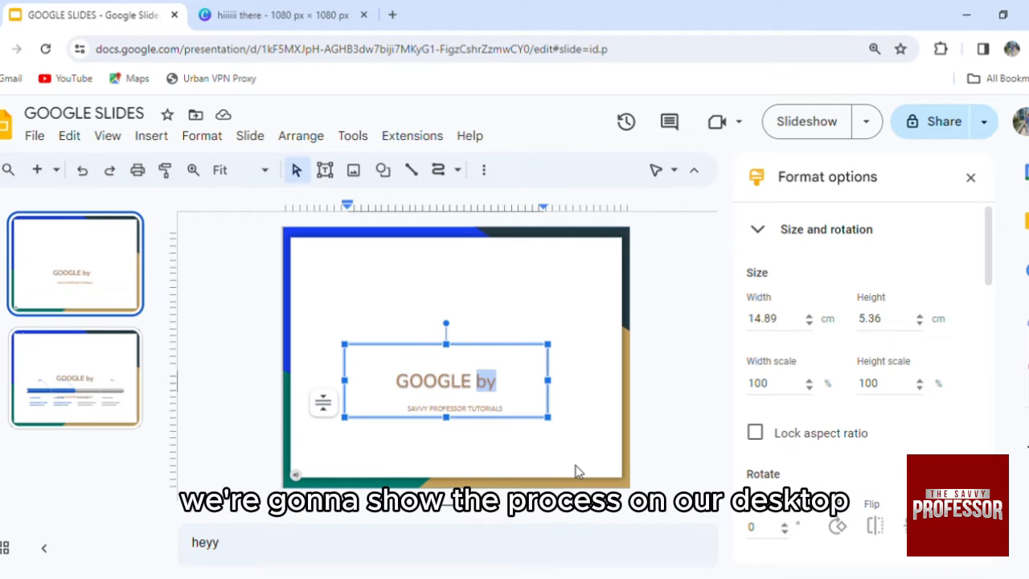
mouse_move(527, 478)
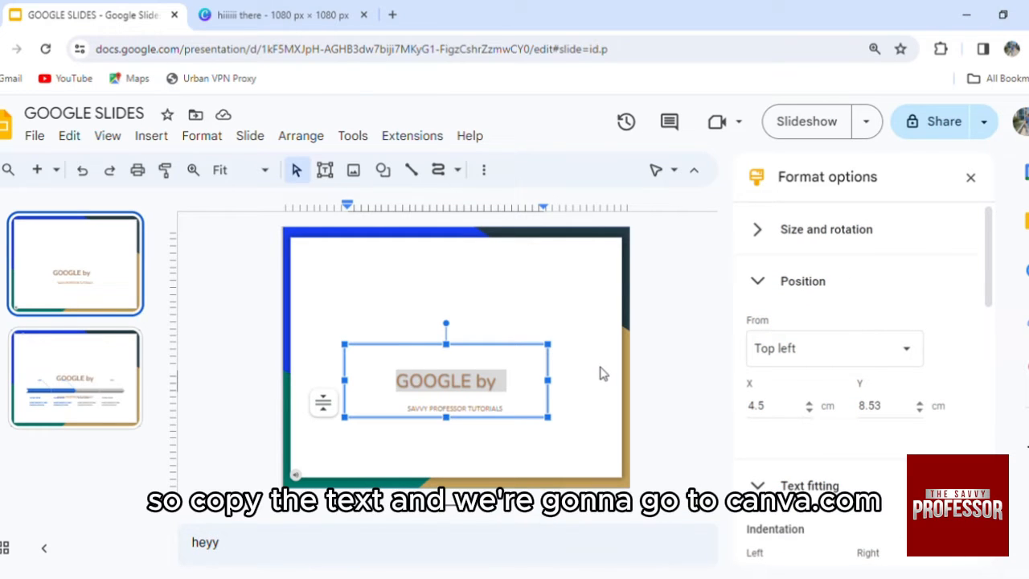
Step: Switch to the Canva design and select the 'Google slides' text box on the canvas
click(282, 15)
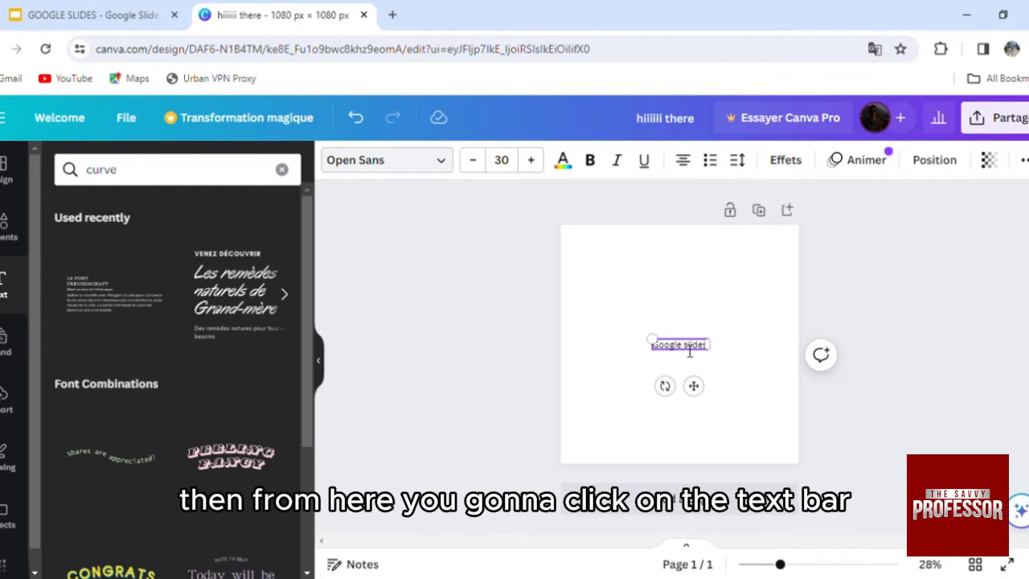
click(678, 344)
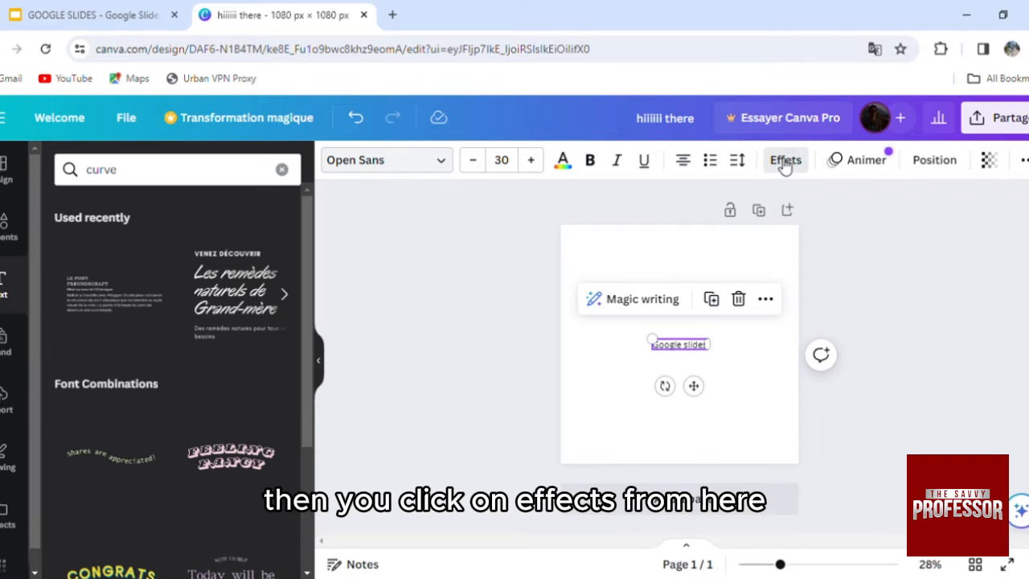
Step: Apply the Bend shape effect to arc the 'Google slides' text, then reach Share
click(784, 159)
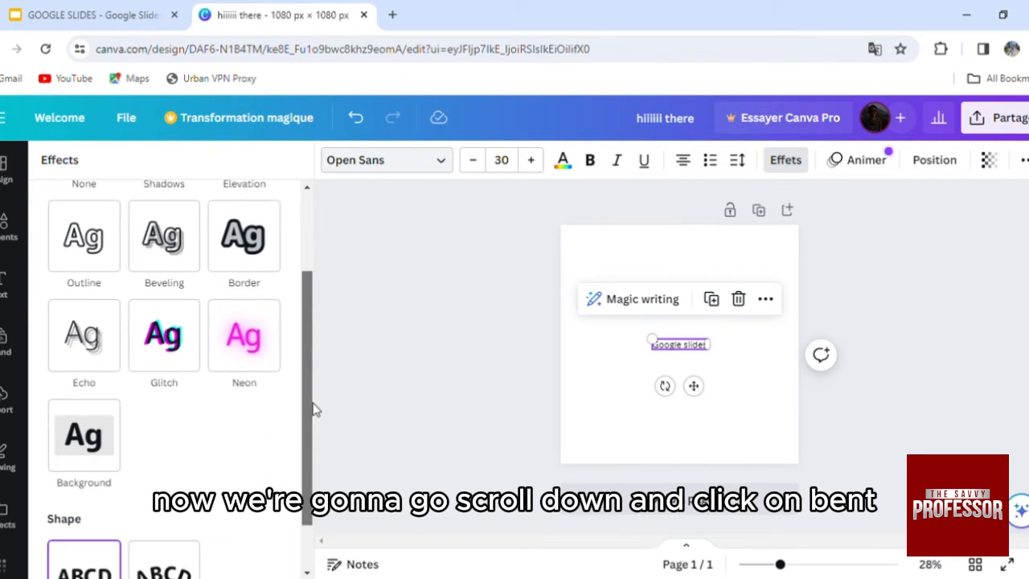
scroll(down, 3)
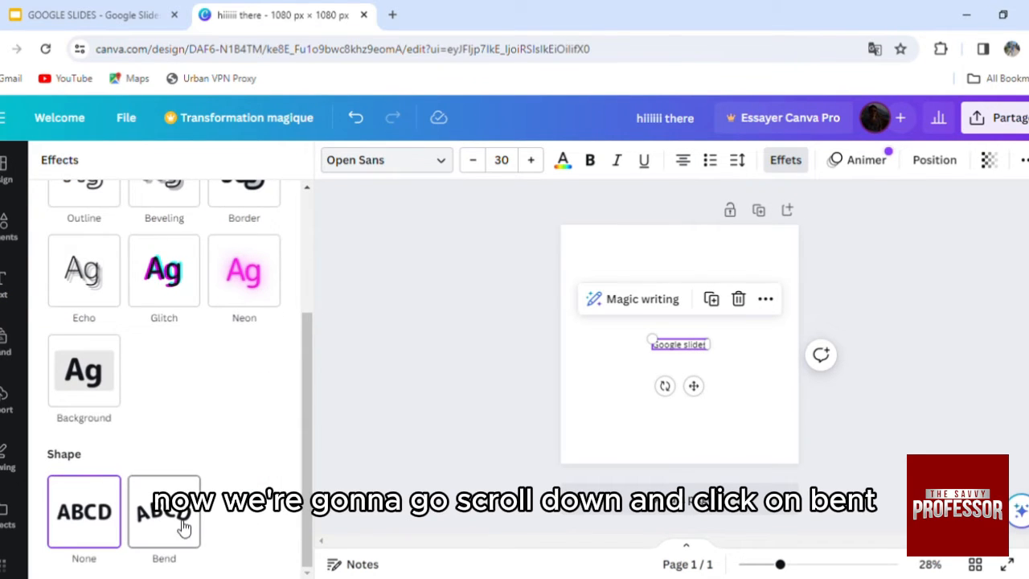
click(164, 511)
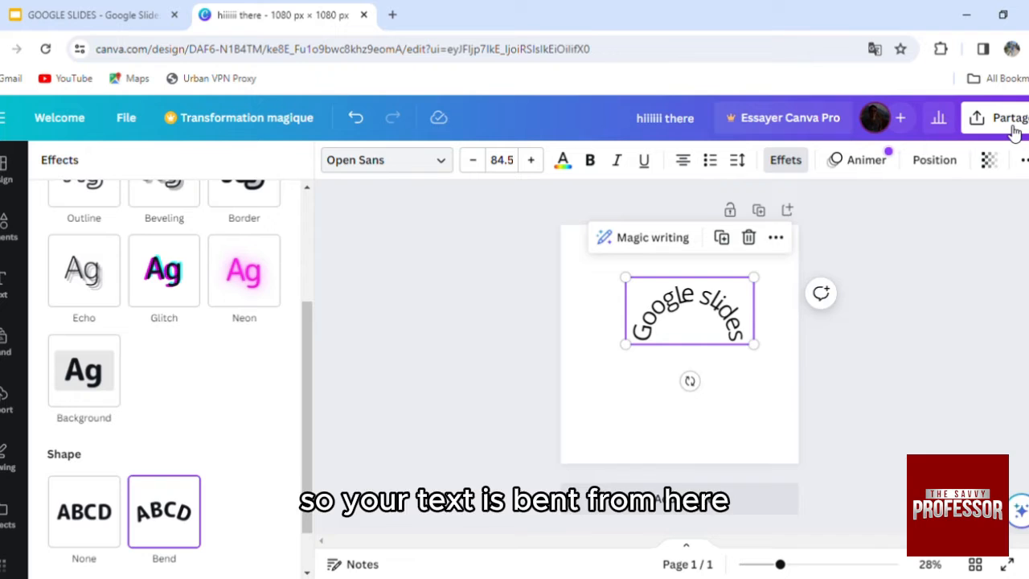
click(1010, 117)
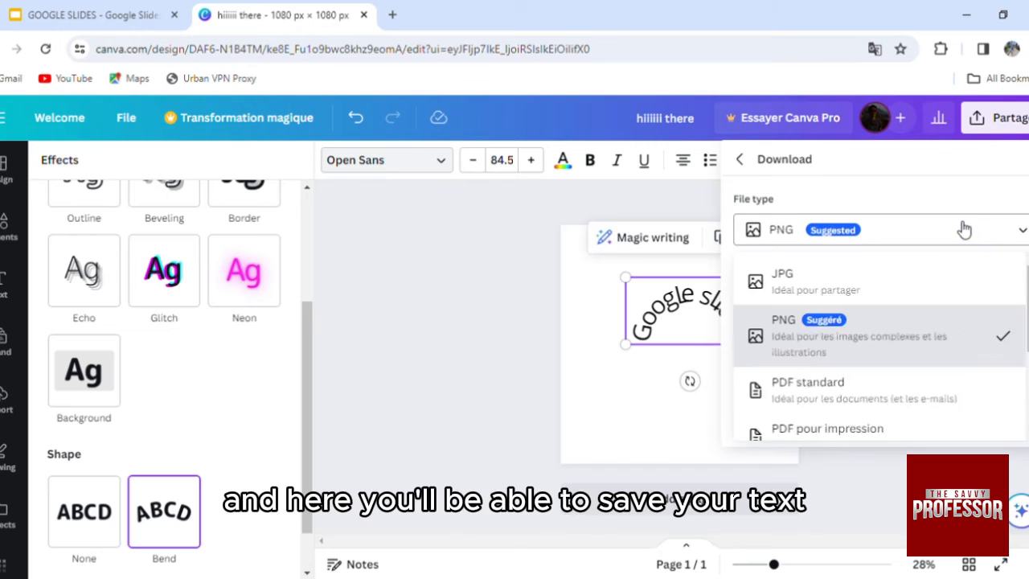
Step: Download the curved-text design as a JPG and return to the Google Slides presentation
scroll(down, 3)
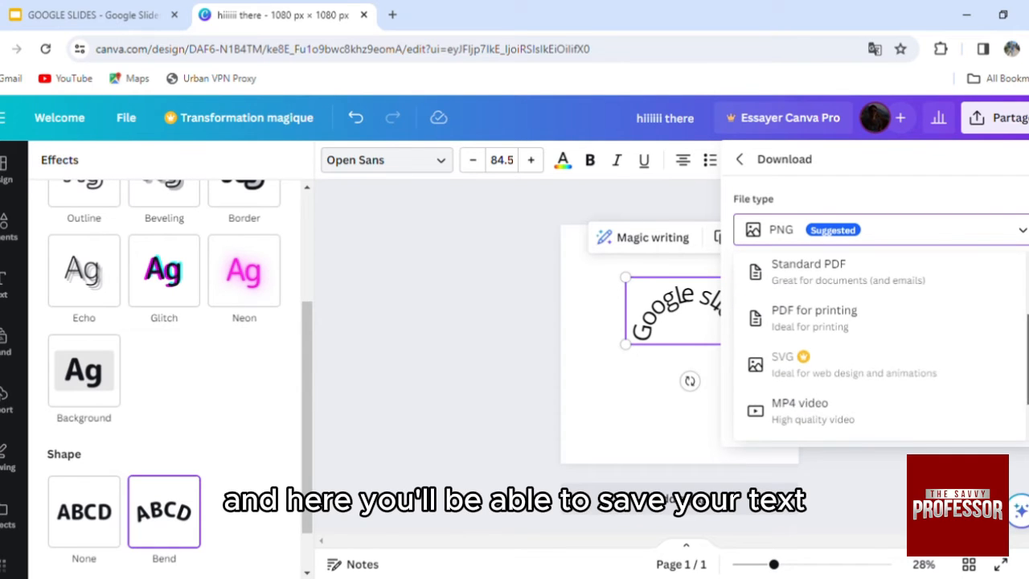
scroll(down, 3)
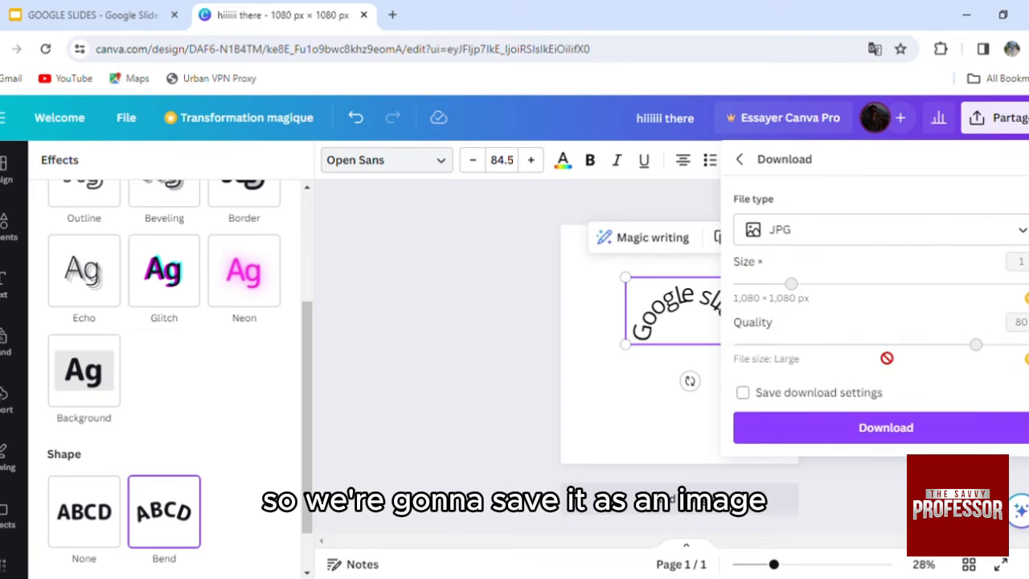
click(884, 428)
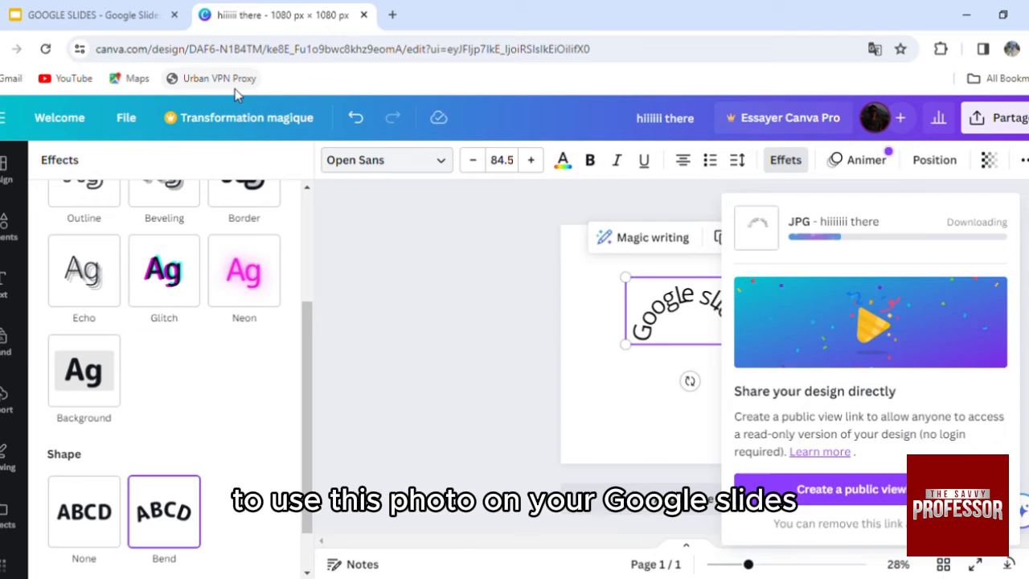
click(93, 15)
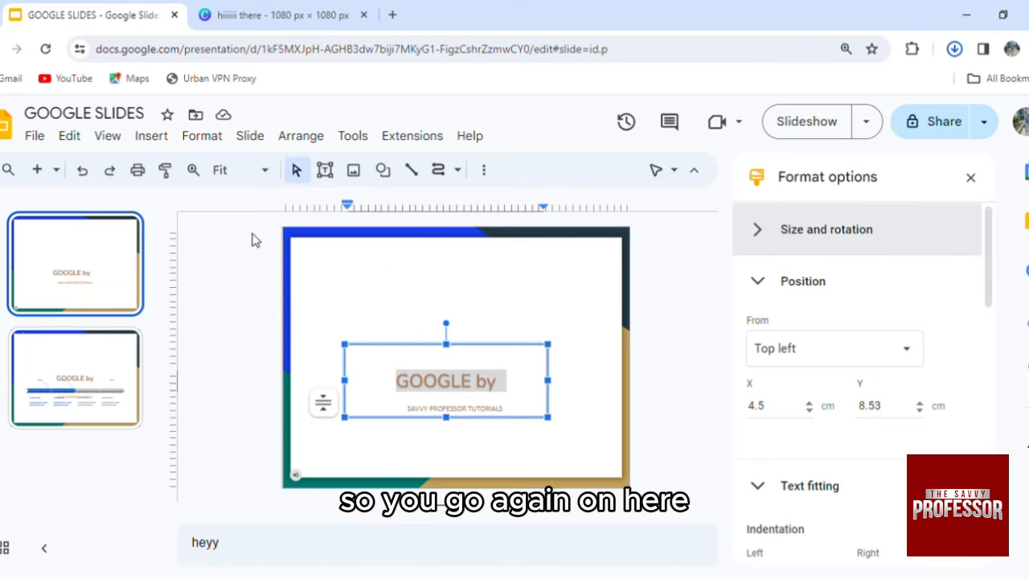
Step: Insert the downloaded JPG and position the curved text image right of the title
click(151, 135)
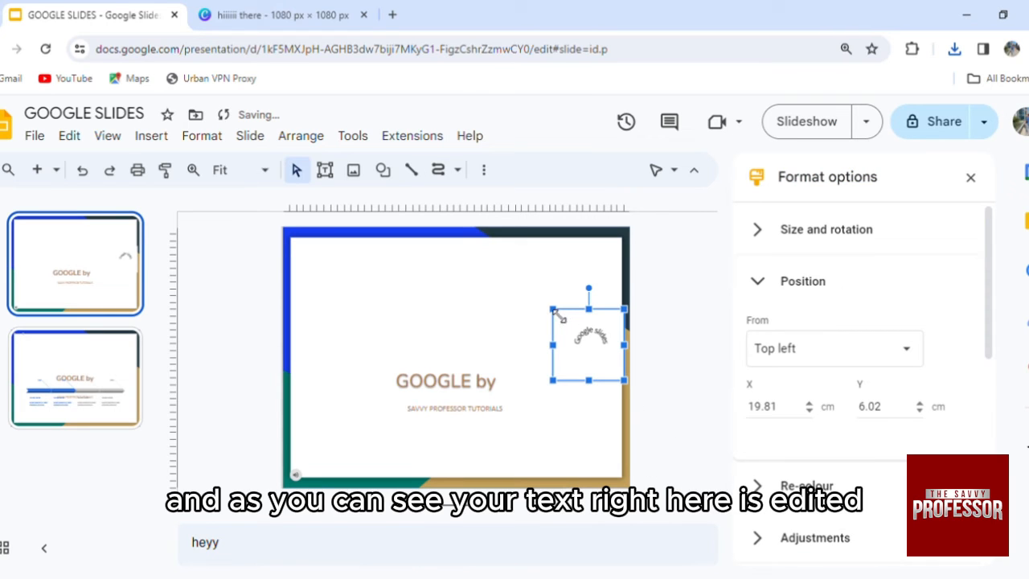
drag(589, 338, 479, 301)
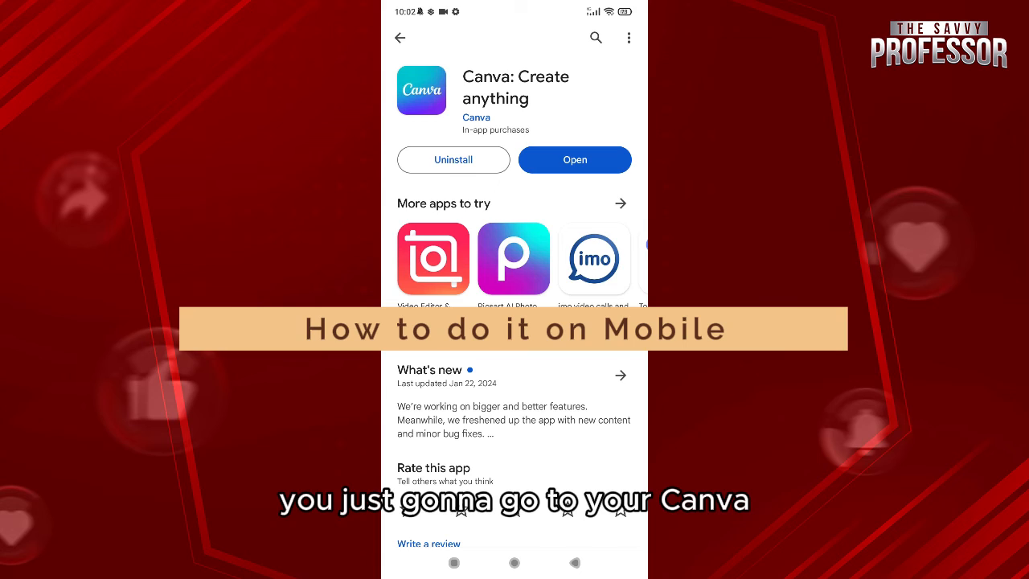
Step: Launch the Canva mobile app from its Play Store page
click(573, 159)
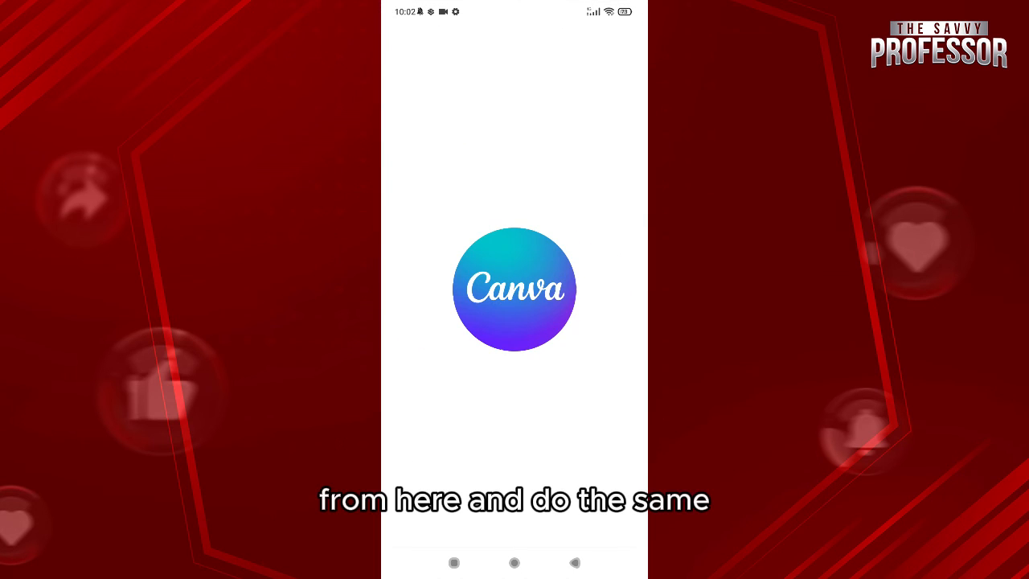